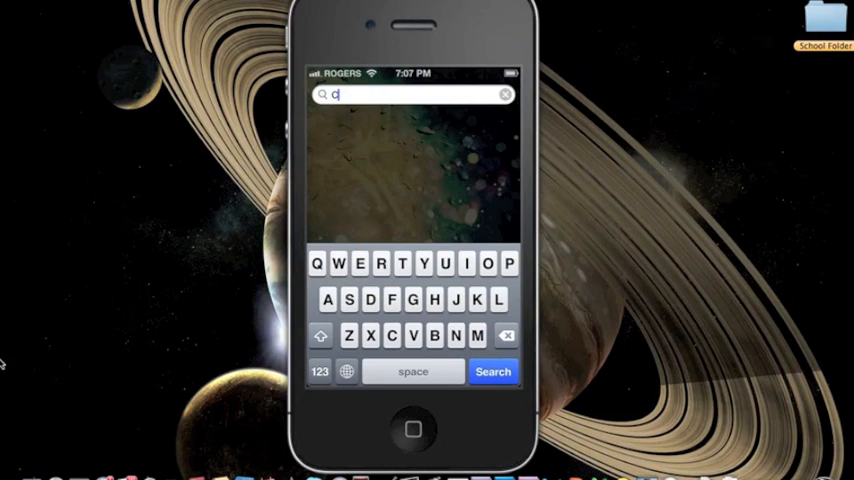
Search Spotlight for 'Cydia' and launch it from the top hit
type("y")
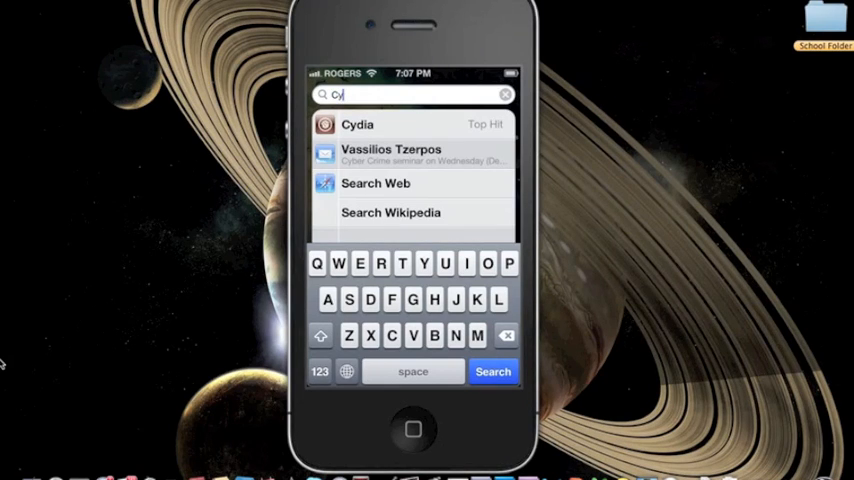
type("dia")
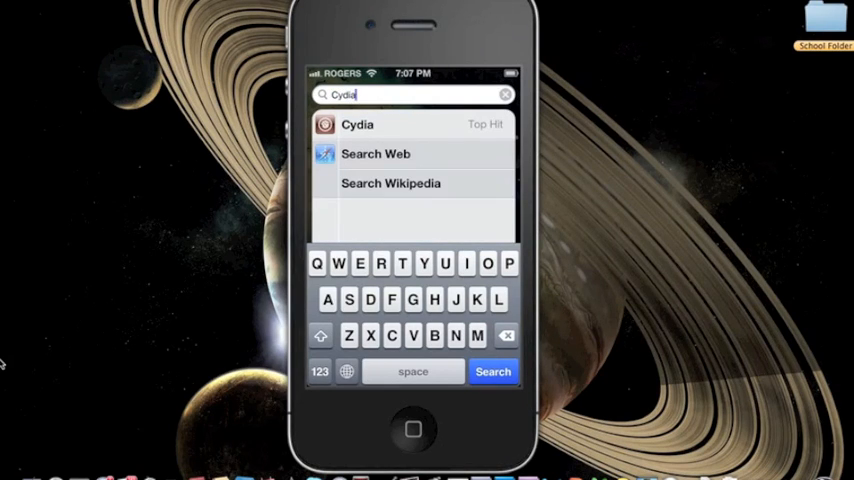
left_click(357, 124)
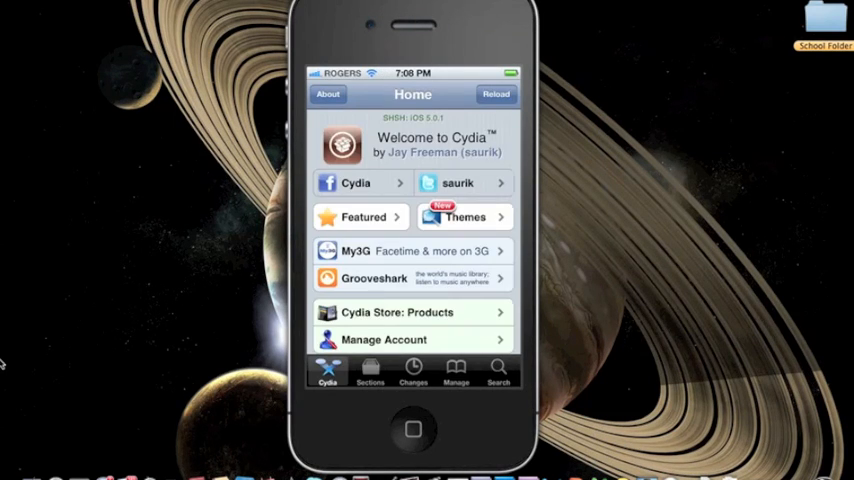
Reach the add-source prompt from Manage > Sources in edit mode
left_click(457, 373)
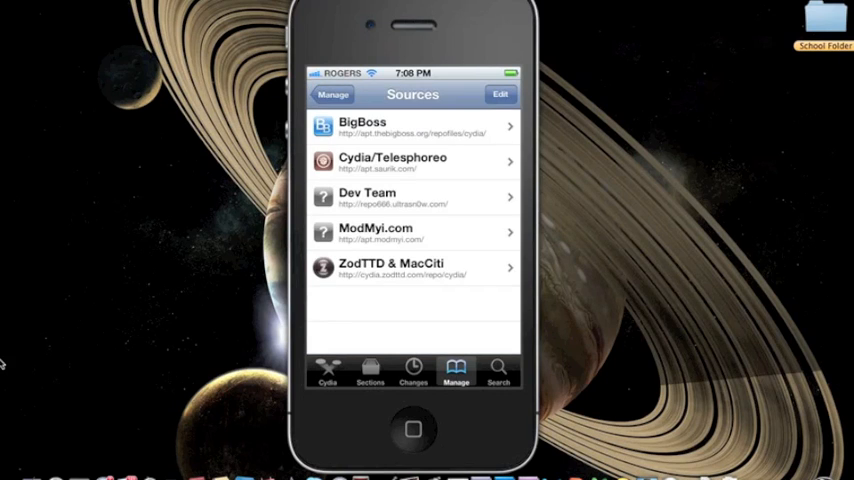
left_click(500, 93)
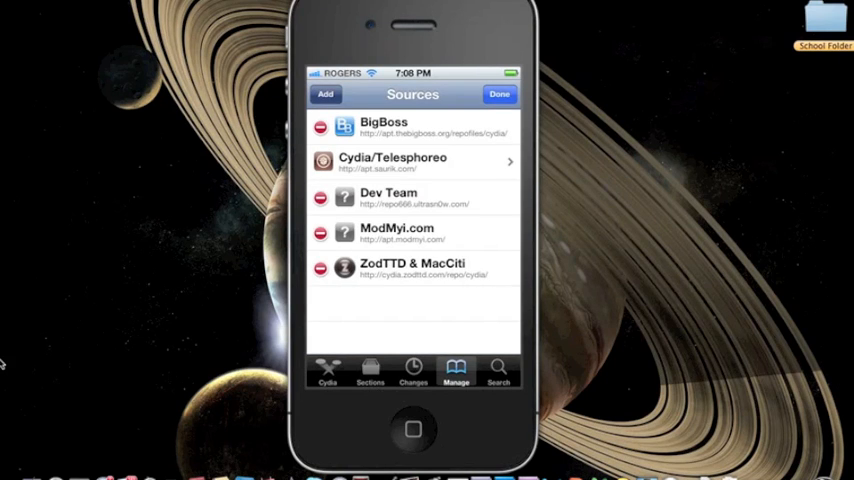
left_click(326, 94)
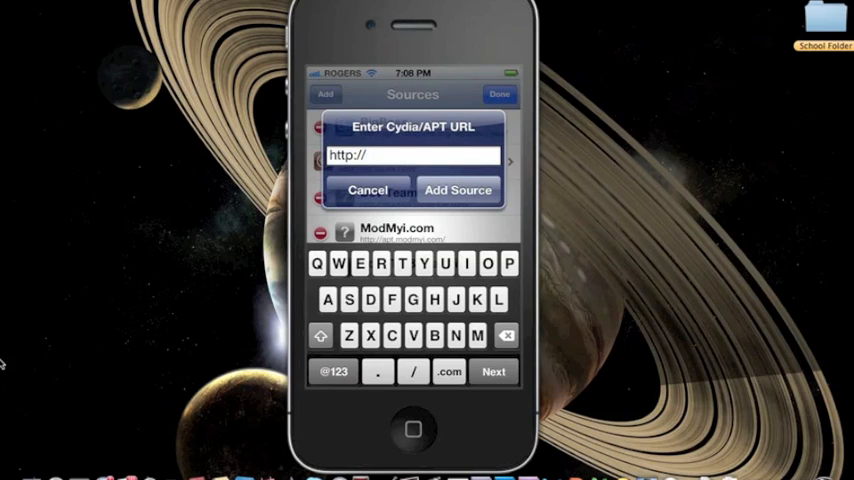
type("cy")
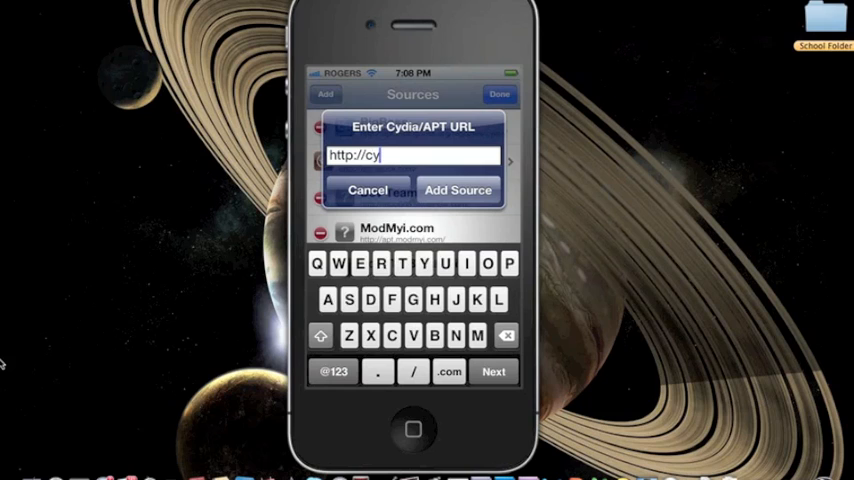
type("dia")
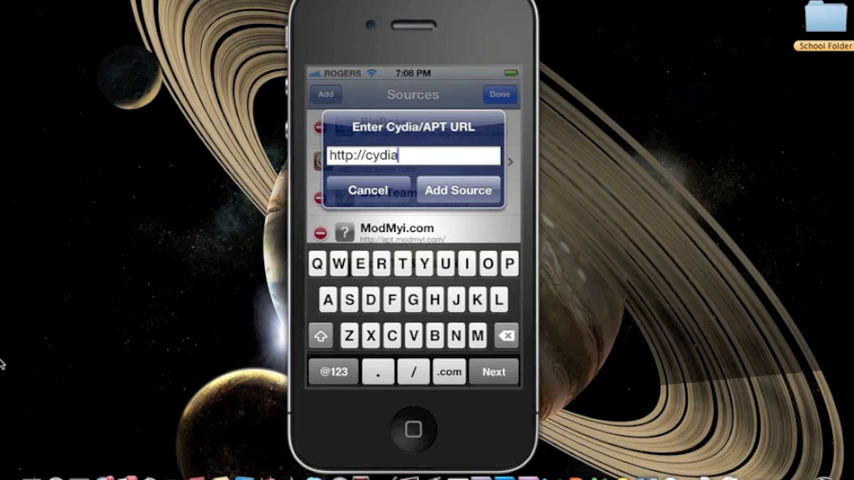
type(".hac")
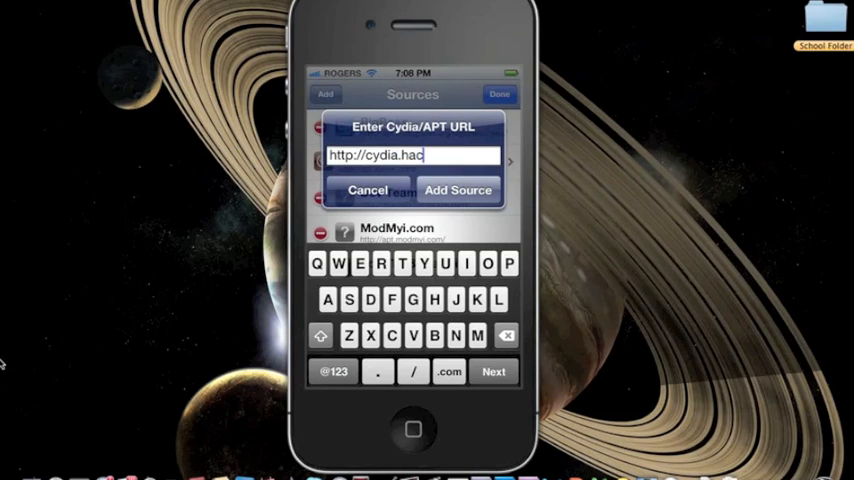
type("ku")
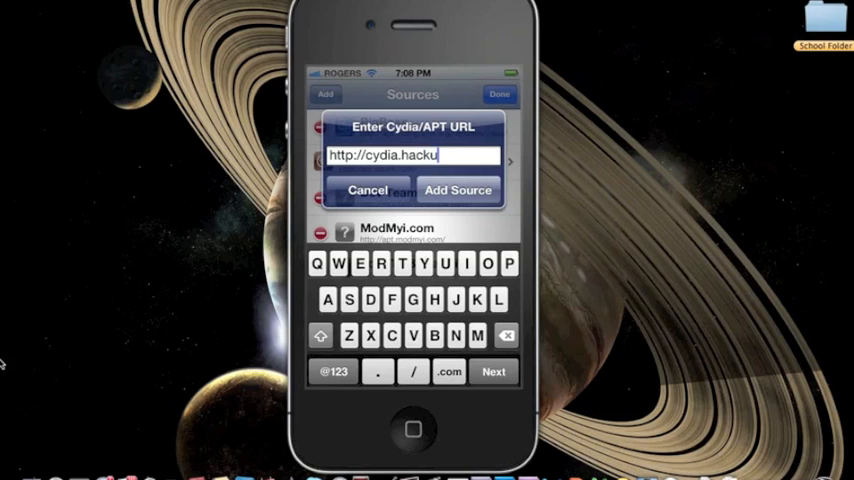
type("o.us")
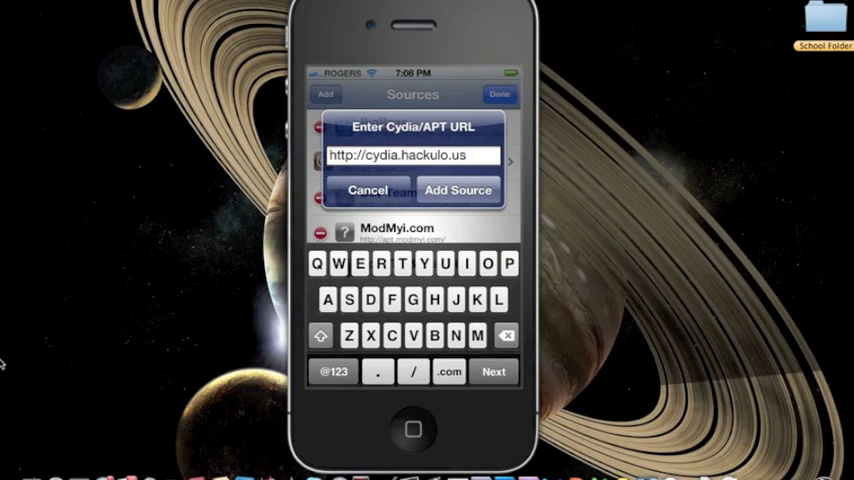
left_click(458, 190)
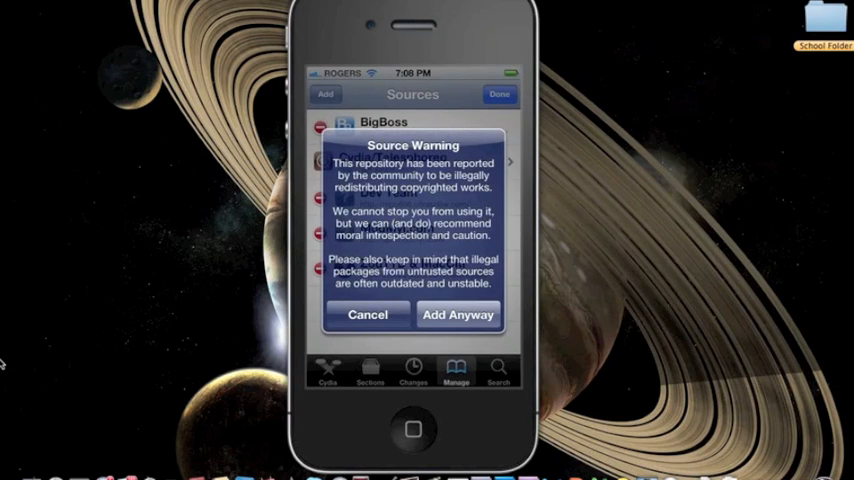
left_click(457, 314)
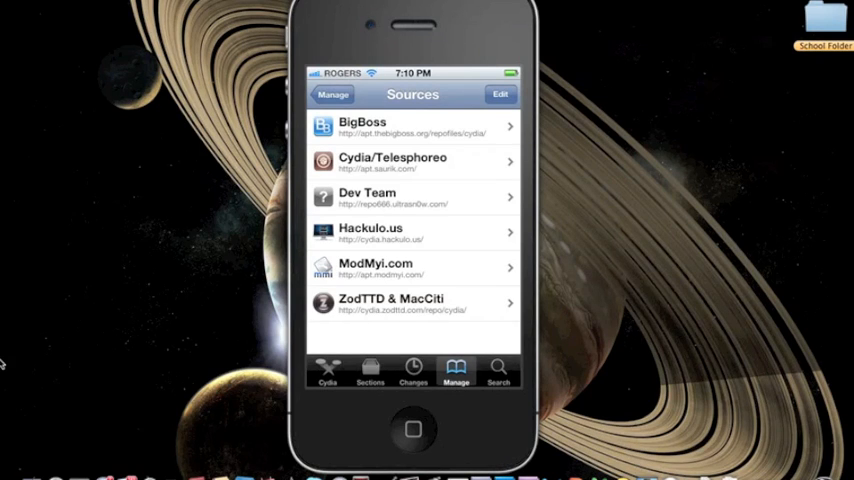
From the Hackulo.us packages, queue AppSync for iOS 5.0+ for install
left_click(405, 232)
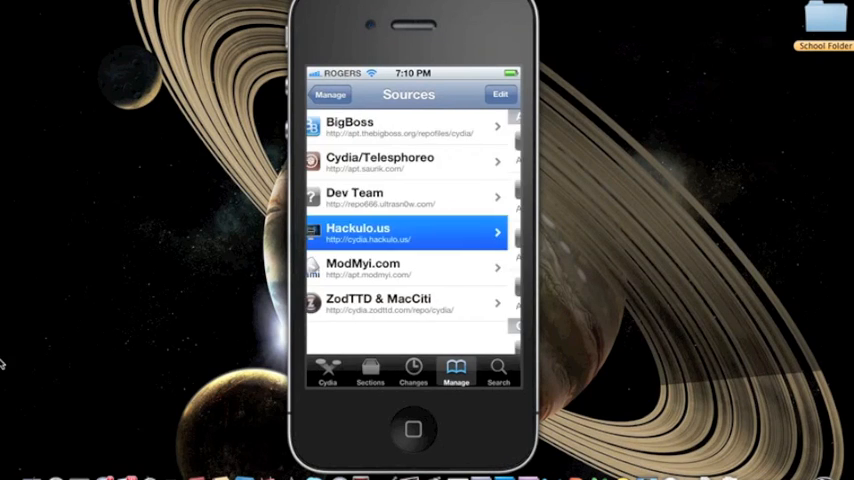
left_click(408, 232)
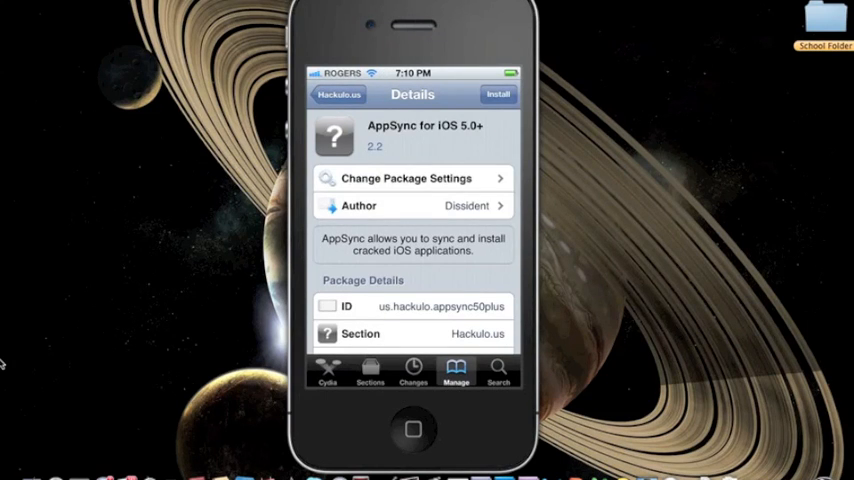
scroll("down", 3)
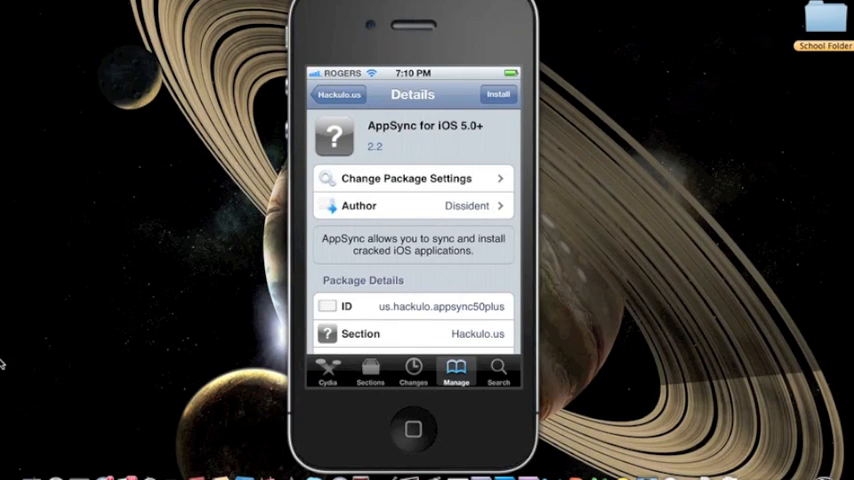
left_click(500, 94)
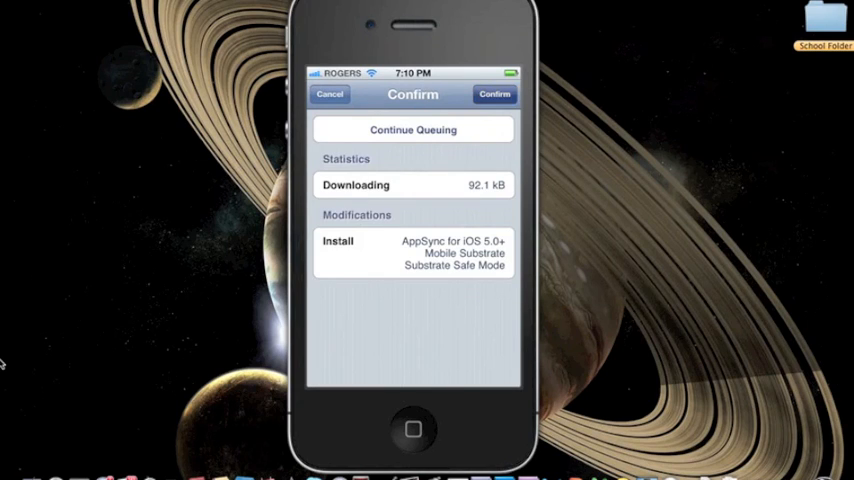
Confirm the AppSync install and restart SpringBoard once it completes
left_click(493, 94)
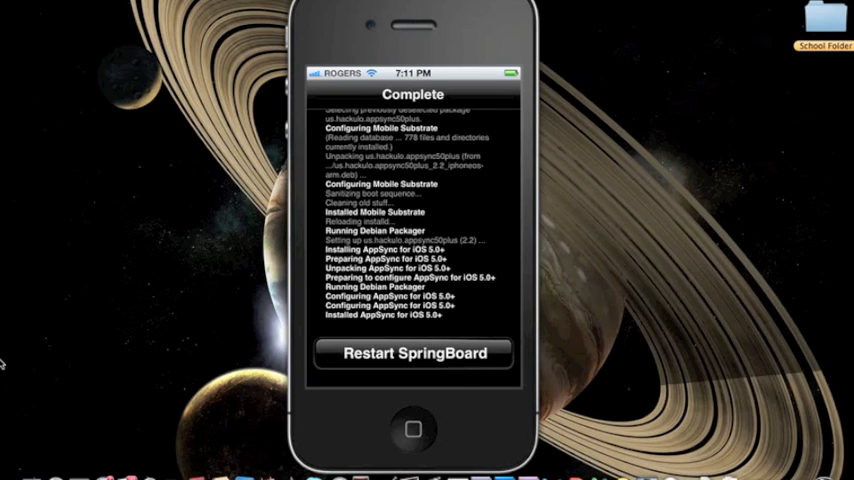
left_click(413, 354)
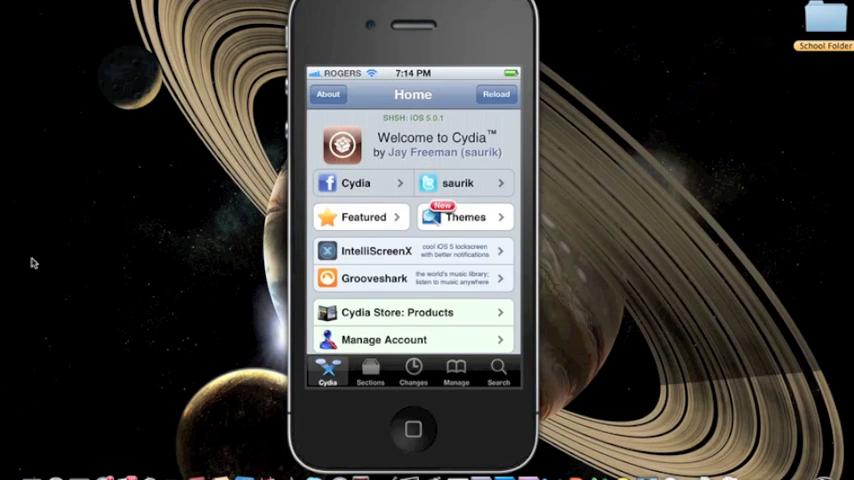
Browse the Hackulo.us source to the Installous 4 package details
left_click(455, 376)
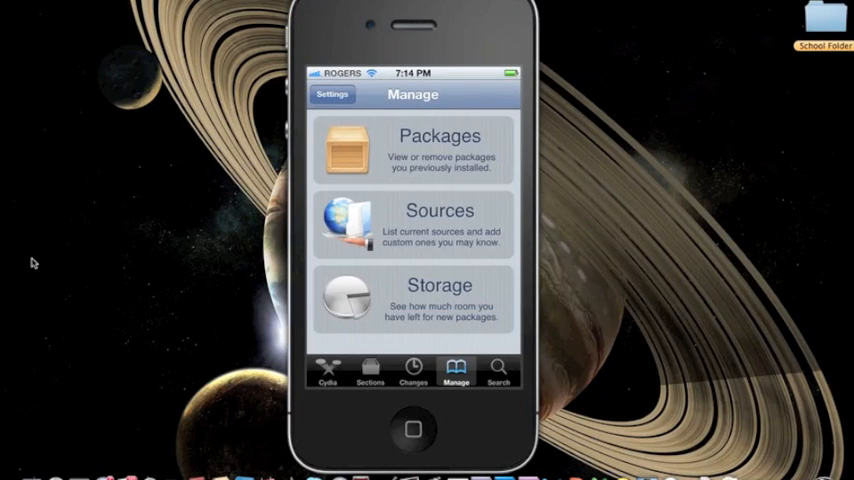
left_click(419, 225)
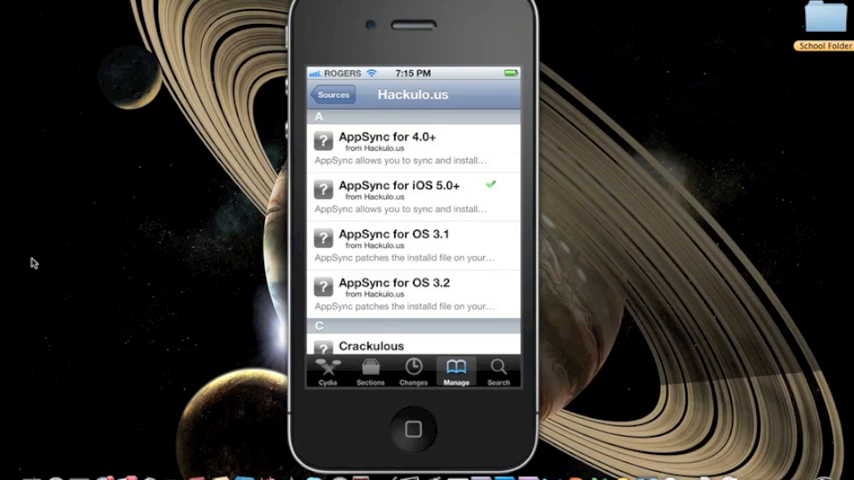
scroll("down", 3)
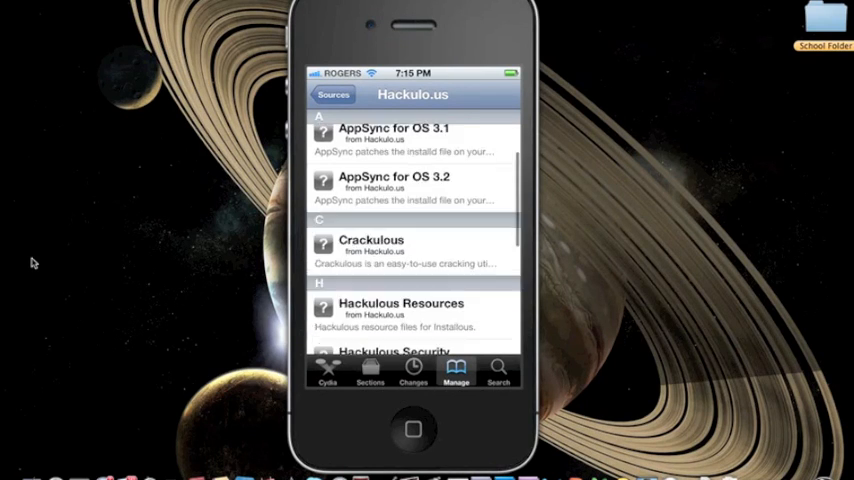
scroll("down", 3)
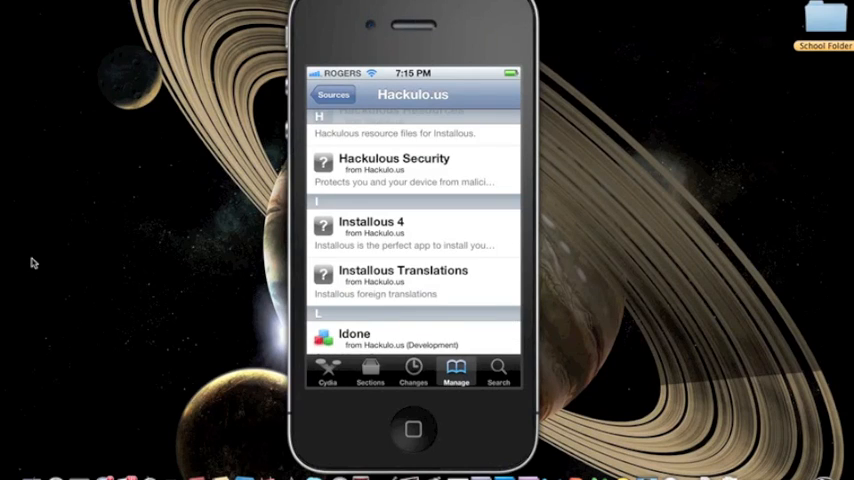
scroll("down", 3)
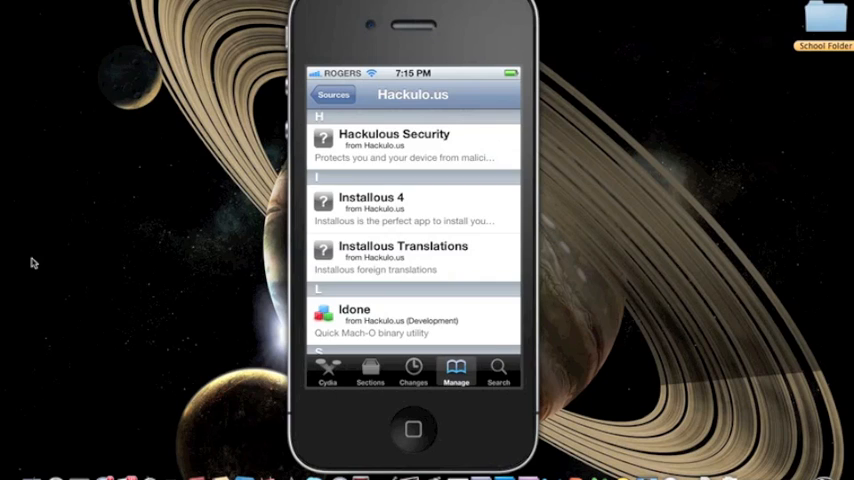
left_click(390, 205)
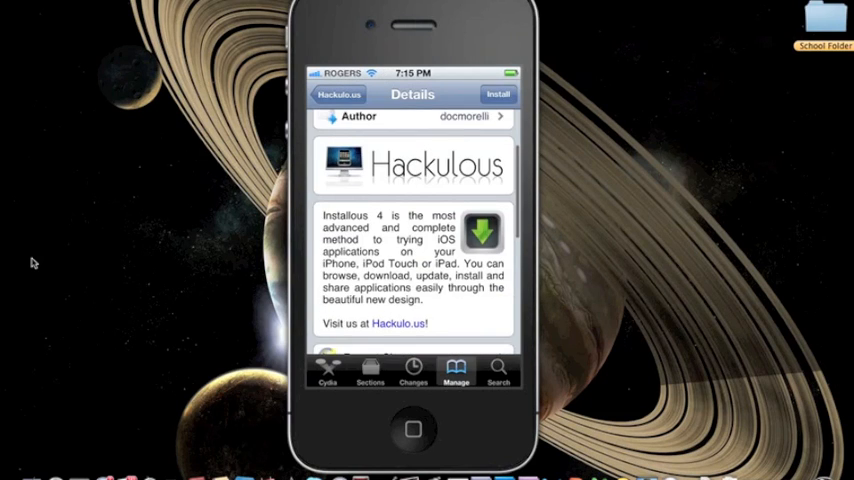
Review the Installous 4 description and queue it for installation
scroll("down", 3)
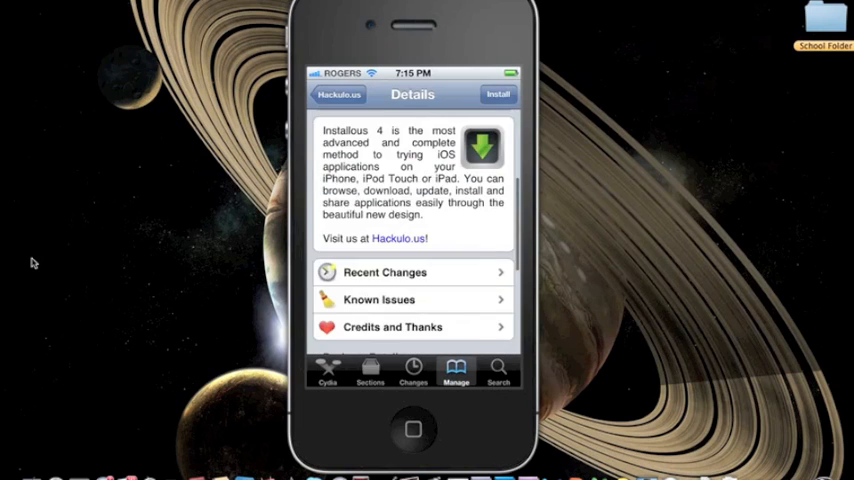
scroll("down", 3)
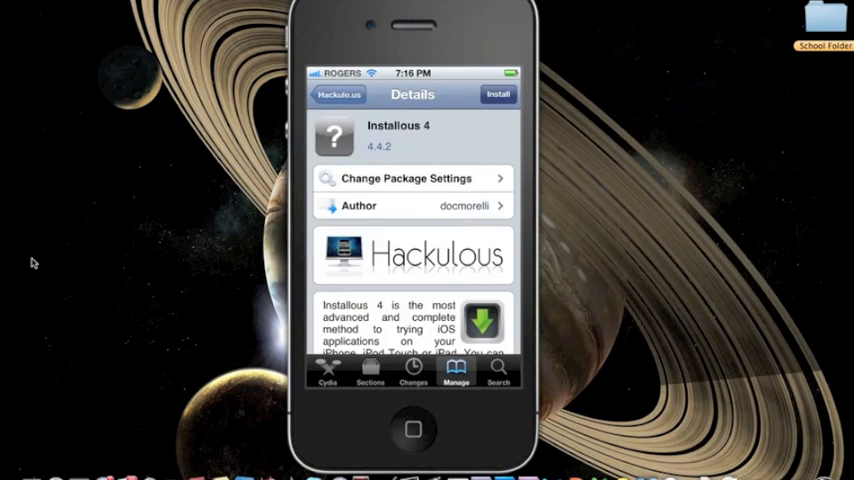
left_click(497, 94)
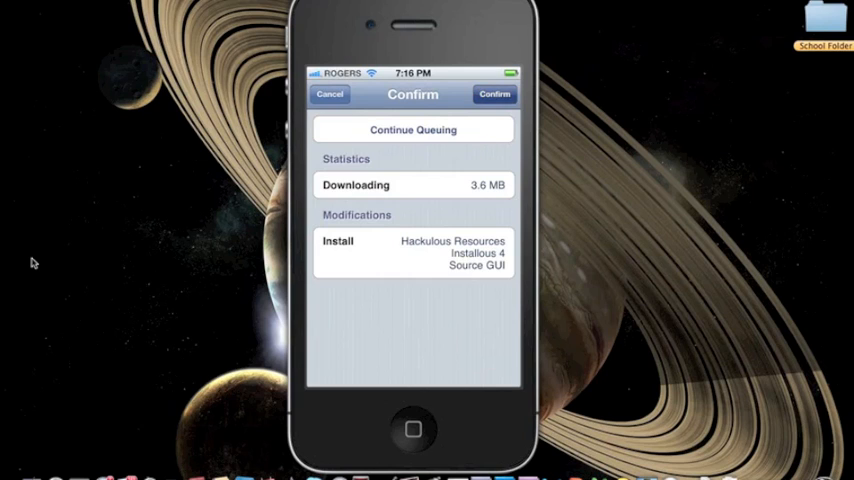
Confirm installing Installous 4 with Hackulous Resources and Source GUI
left_click(493, 94)
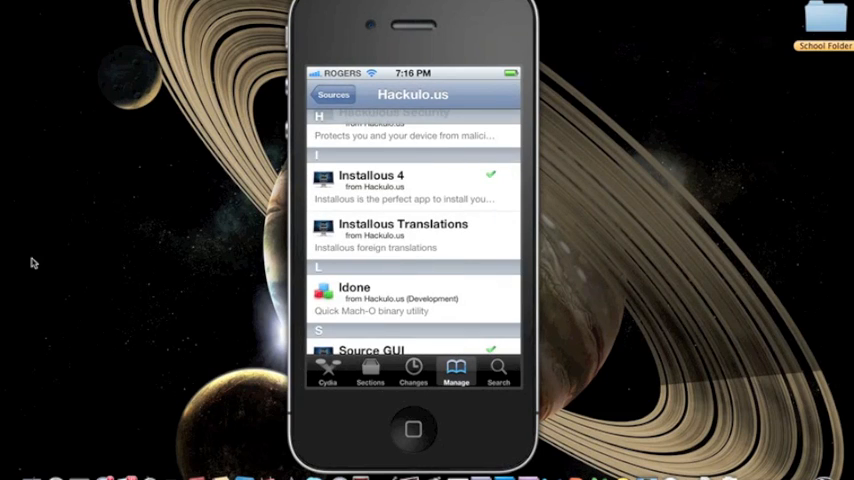
scroll("down", 3)
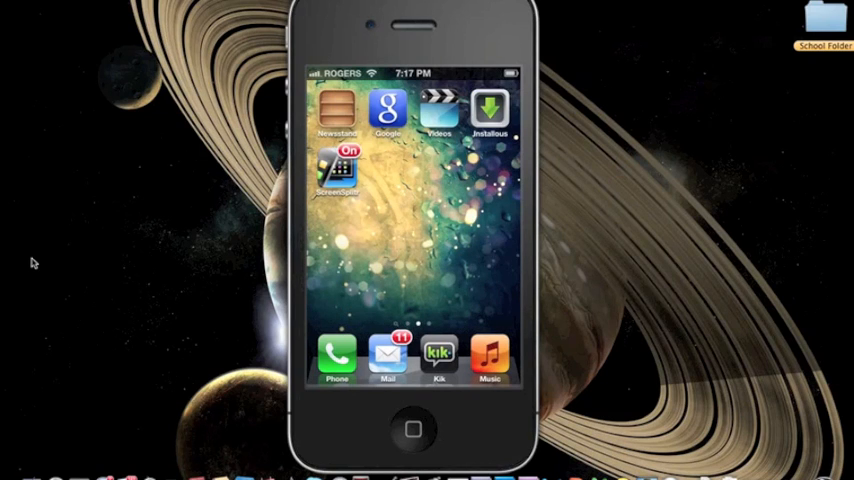
Launch Installous and scroll its Settings to check iTunes Sync is ON
left_click(492, 104)
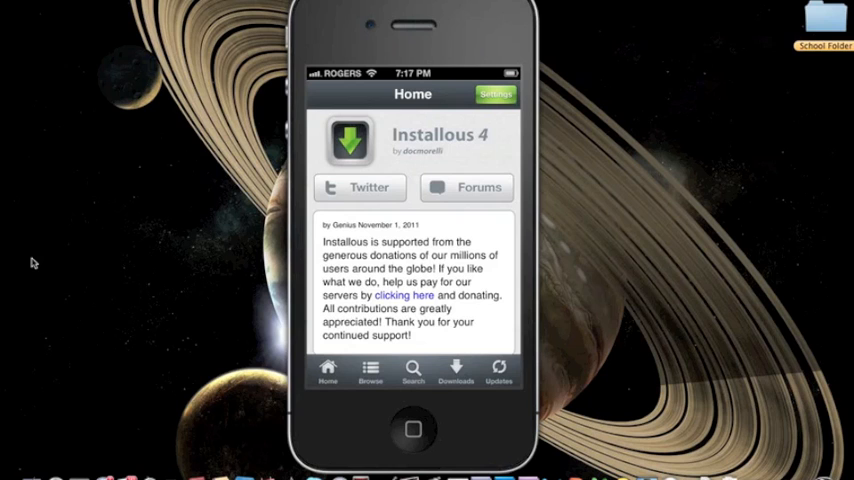
scroll("down", 3)
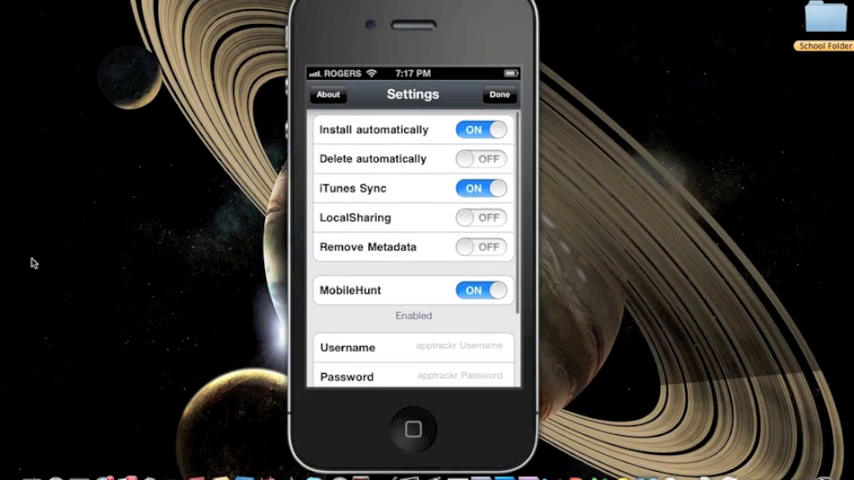
scroll("down", 3)
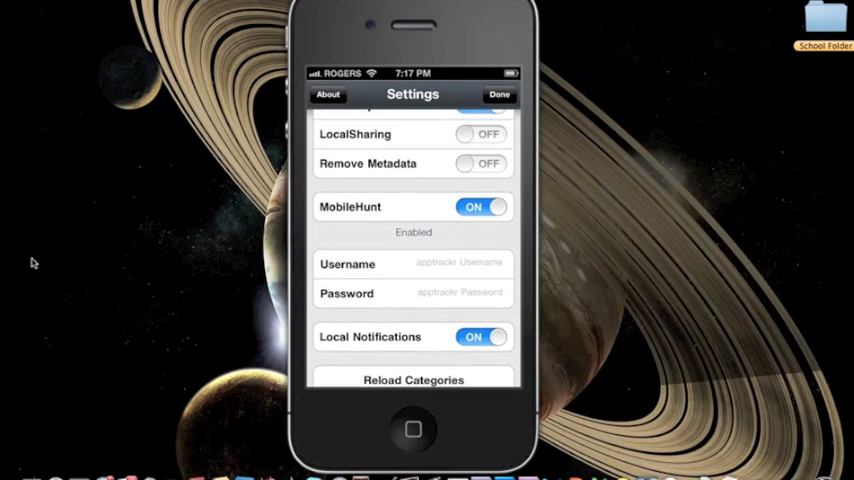